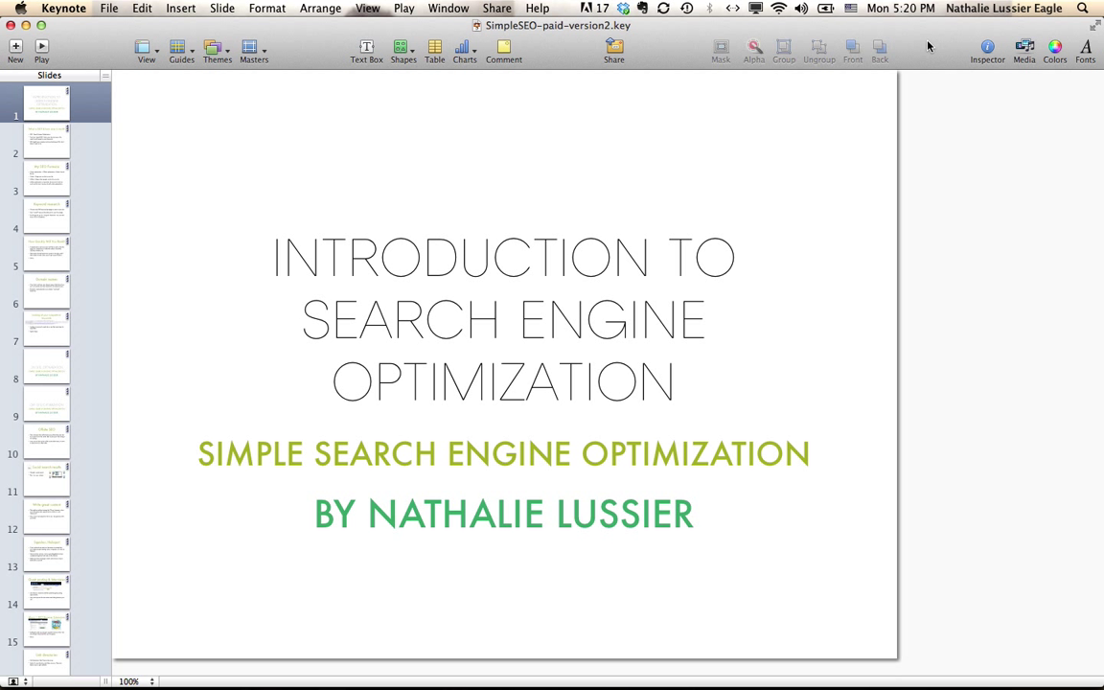
mouse_move(506, 370)
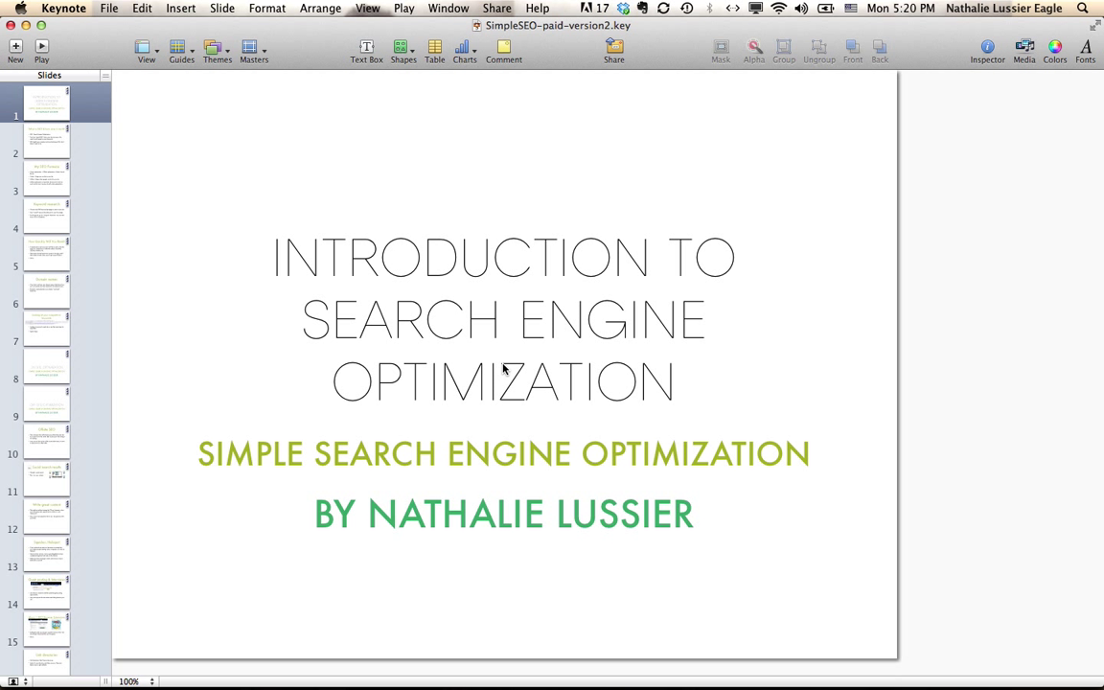
mouse_move(793, 352)
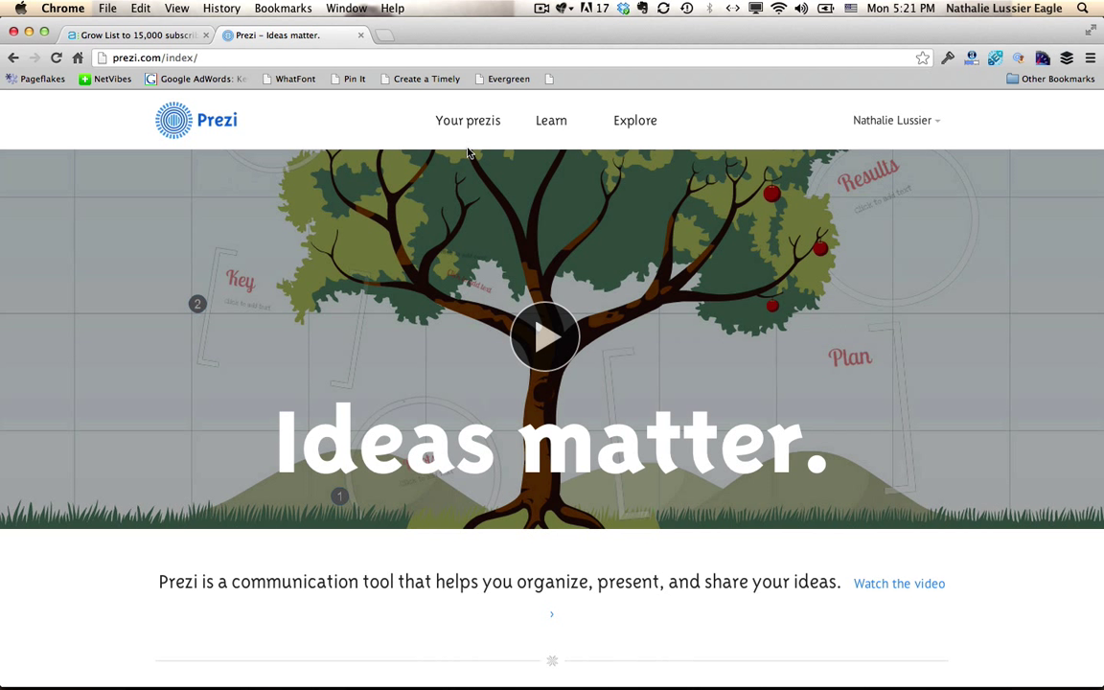
mouse_move(456, 152)
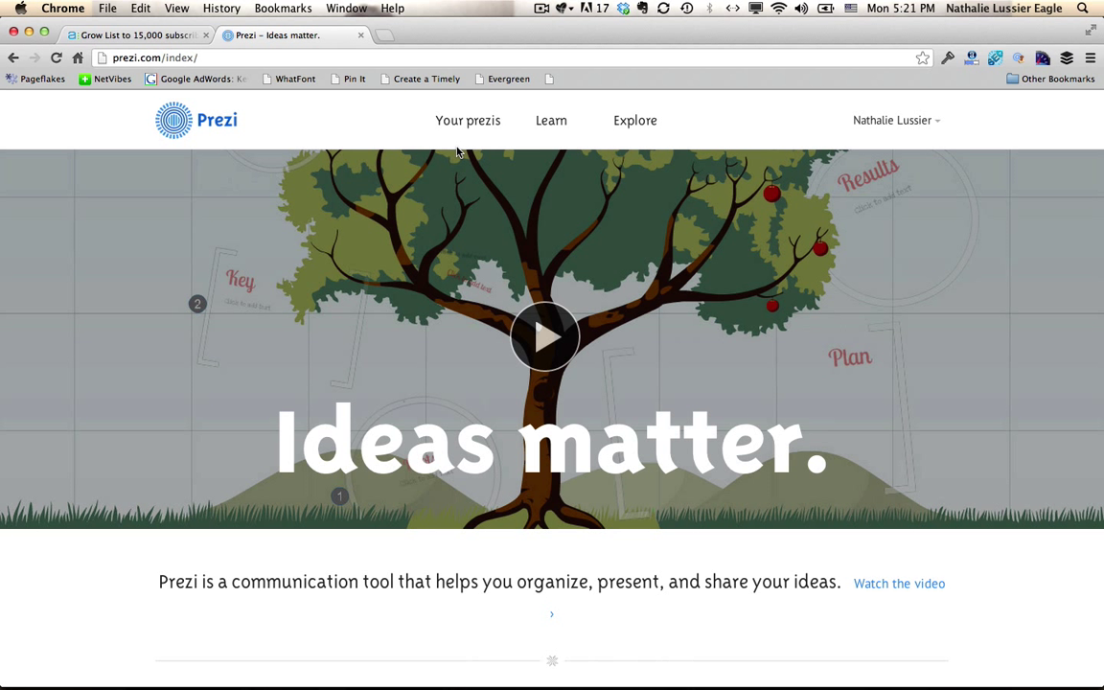
- Go to 'Your prezis' and start a new prezi named 'Testing'
left_click(468, 119)
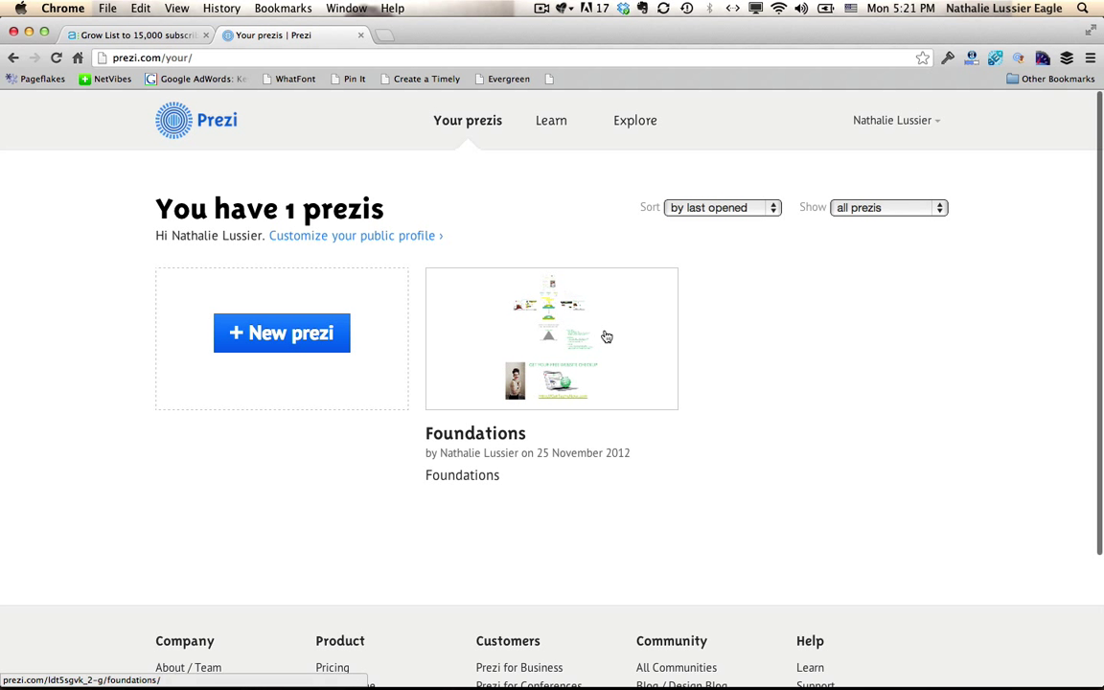
left_click(552, 337)
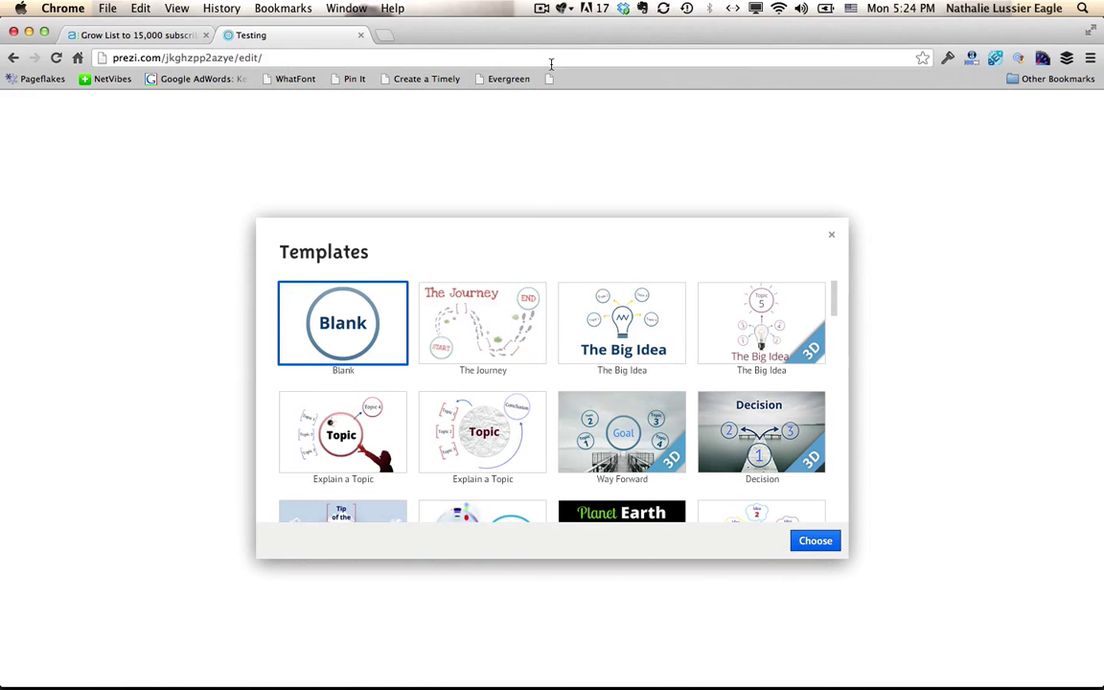
mouse_move(621, 322)
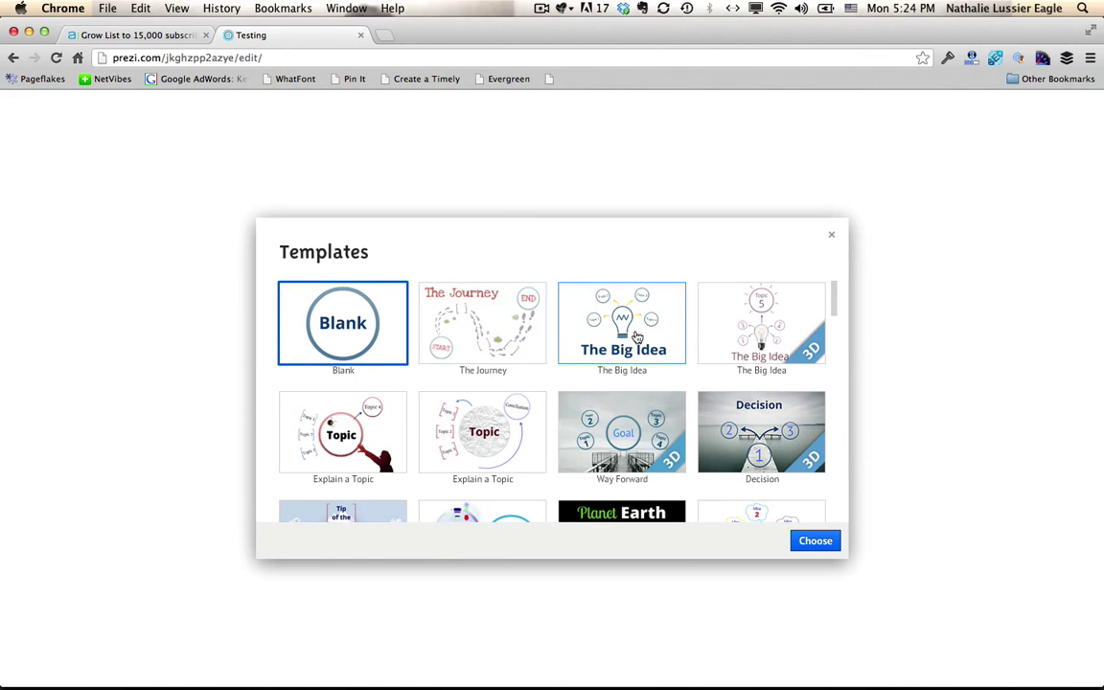
- Browse down the template gallery and choose a template for the 'Testing' prezi
scroll("down", 3)
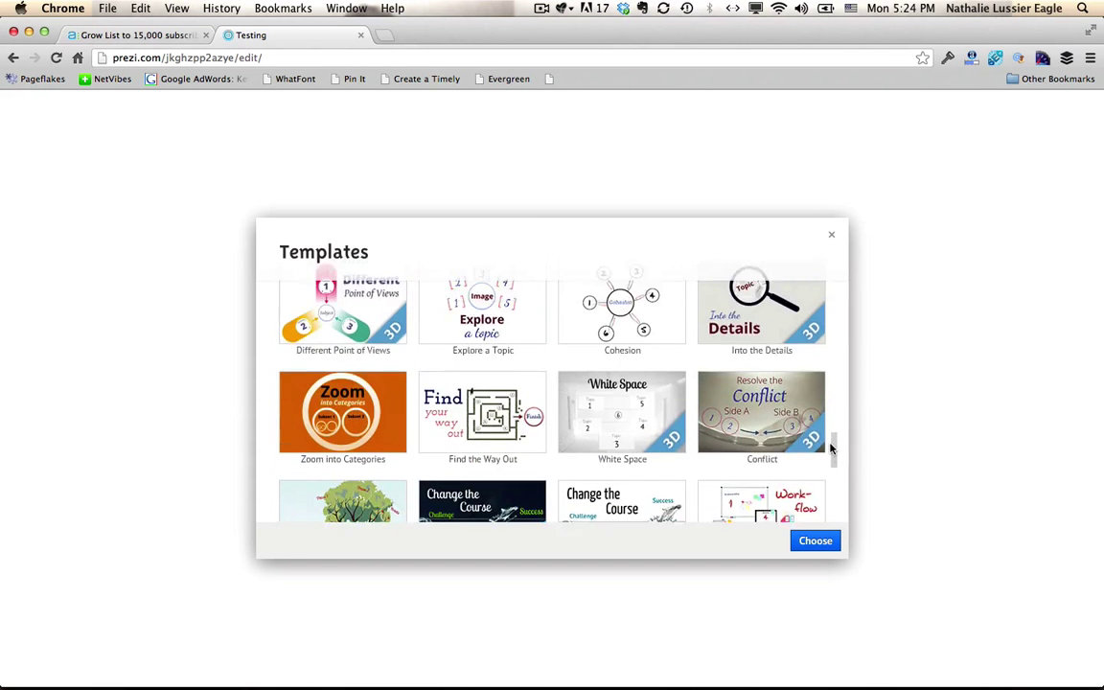
scroll("down", 3)
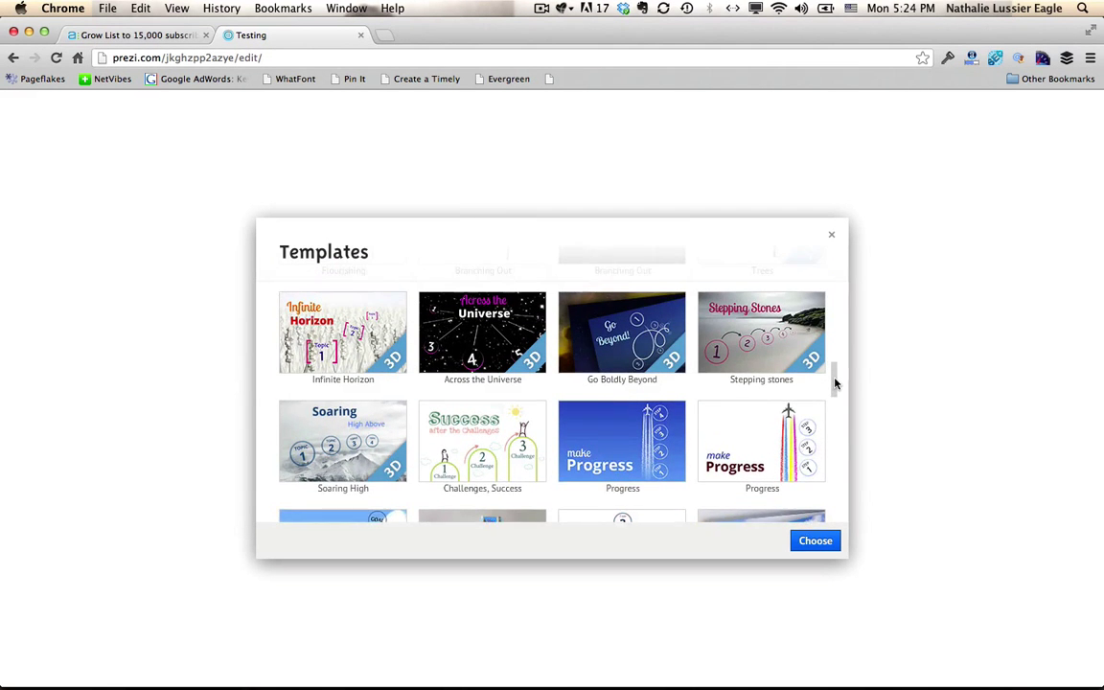
scroll("down", 3)
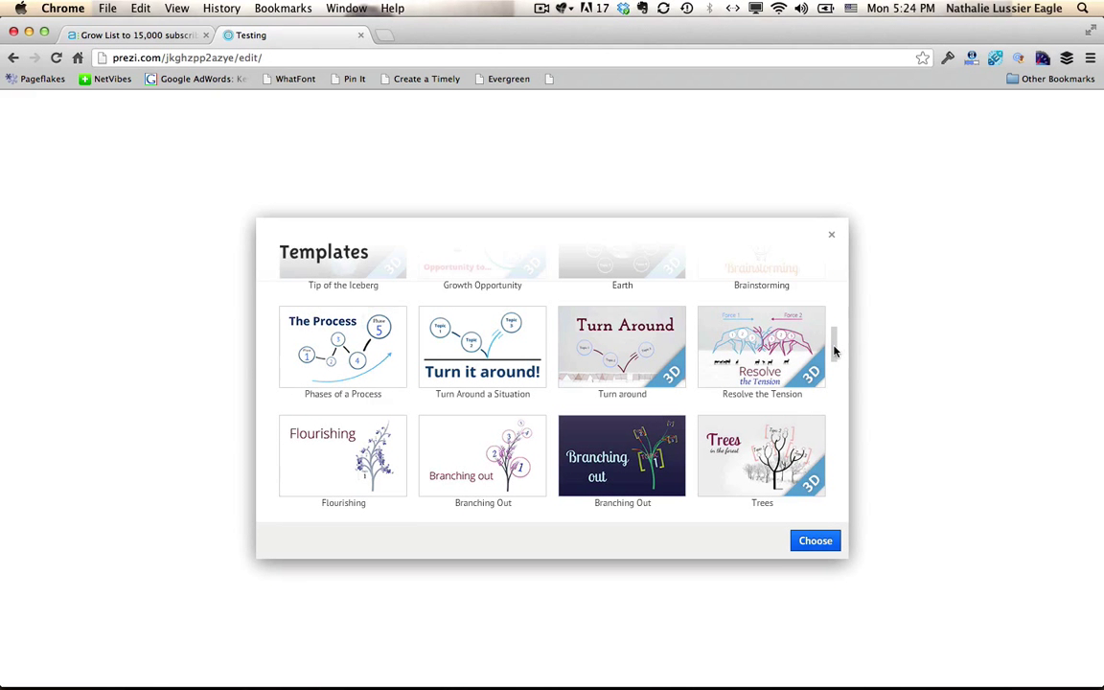
left_click(815, 540)
type("By N")
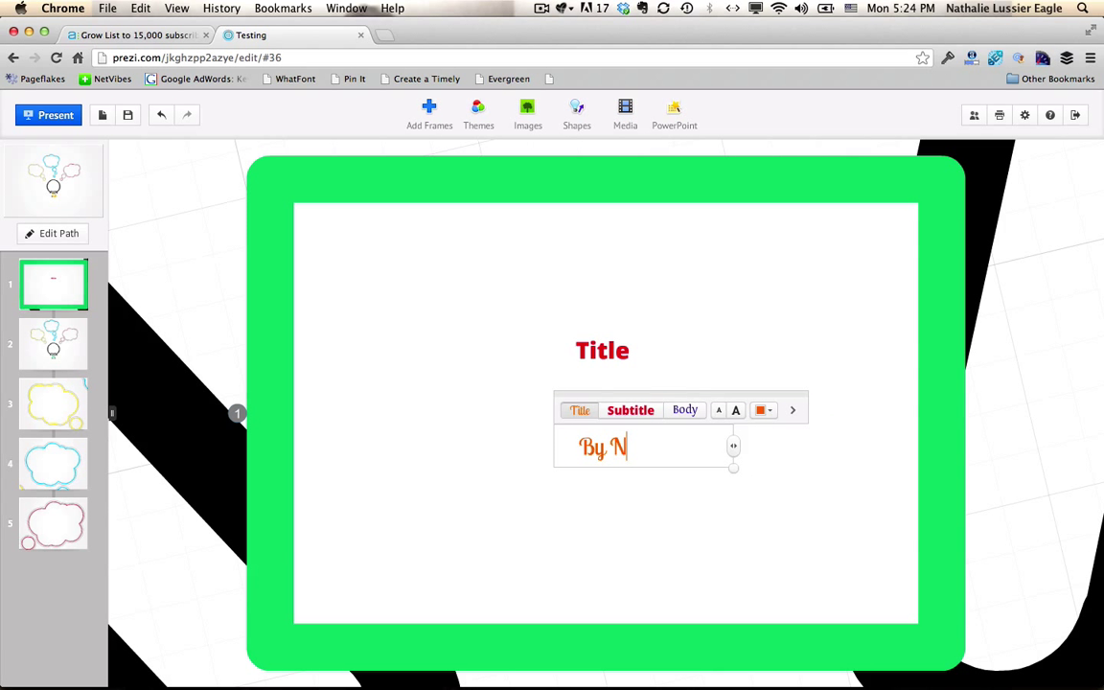
type("athal")
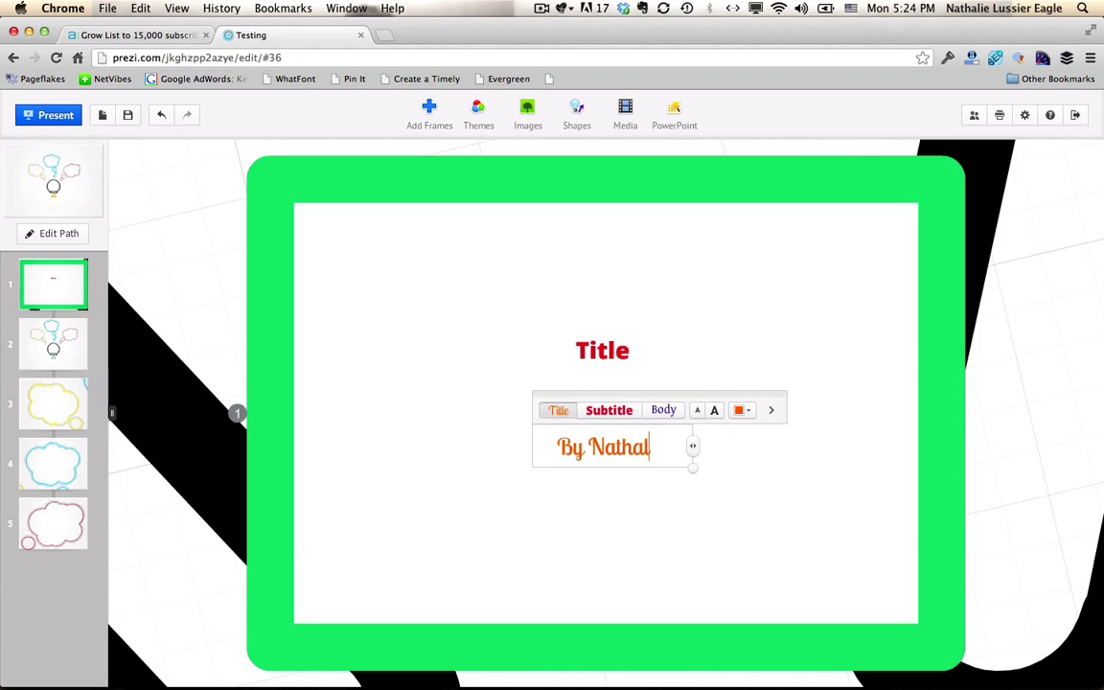
type("ie Lussier")
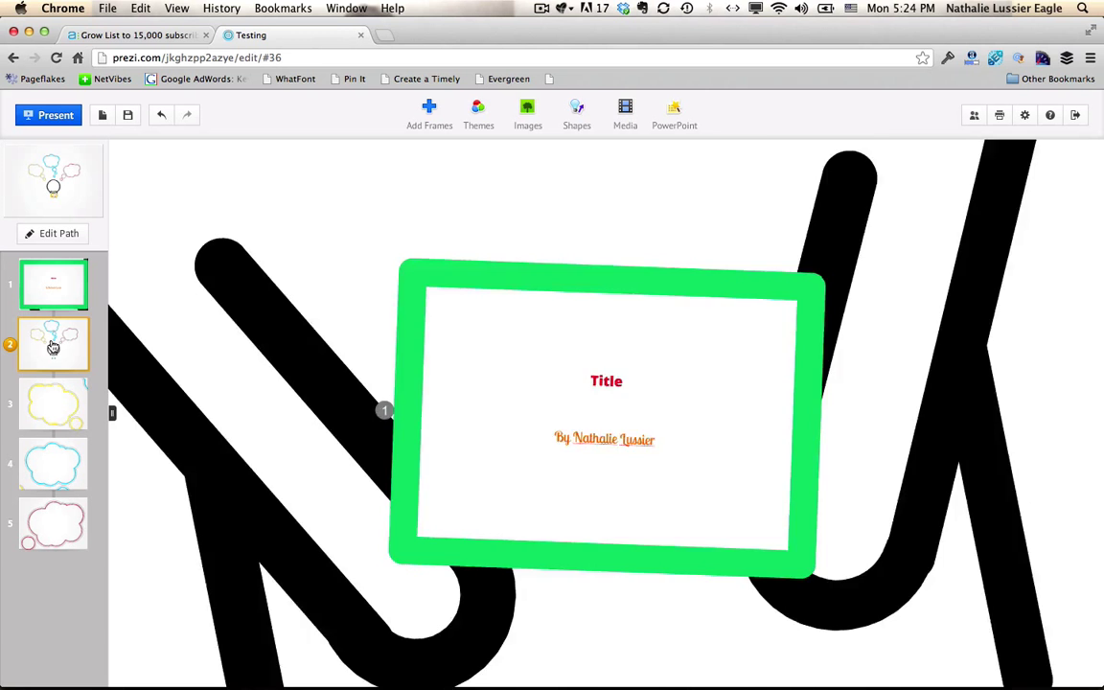
left_click(53, 345)
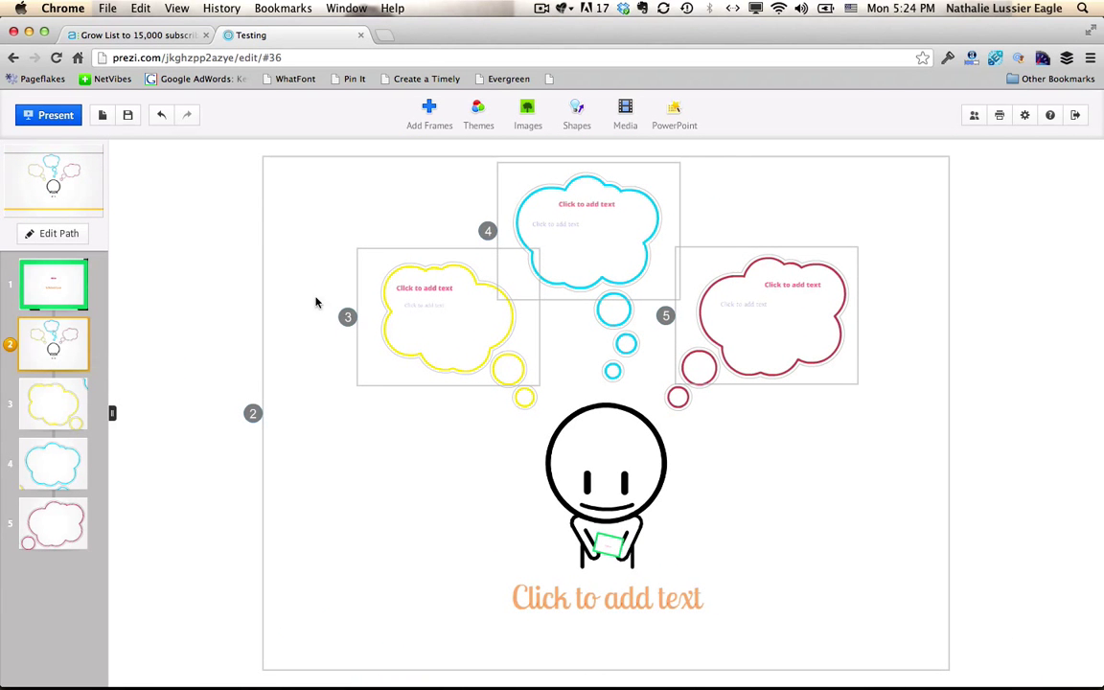
left_click(767, 322)
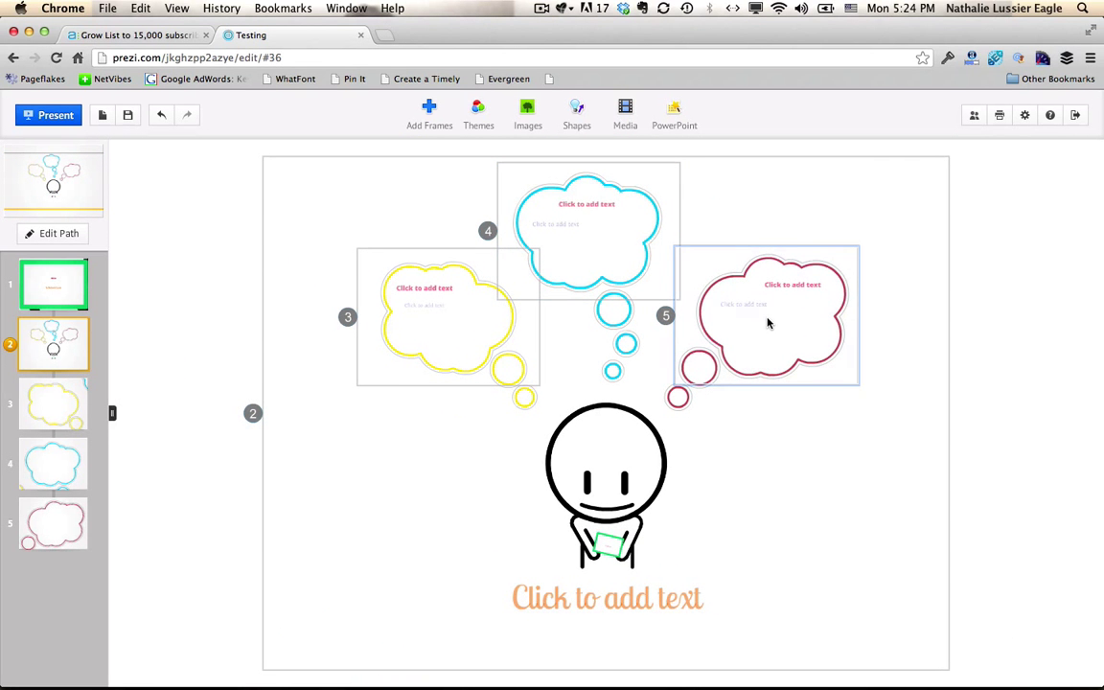
left_click(606, 598)
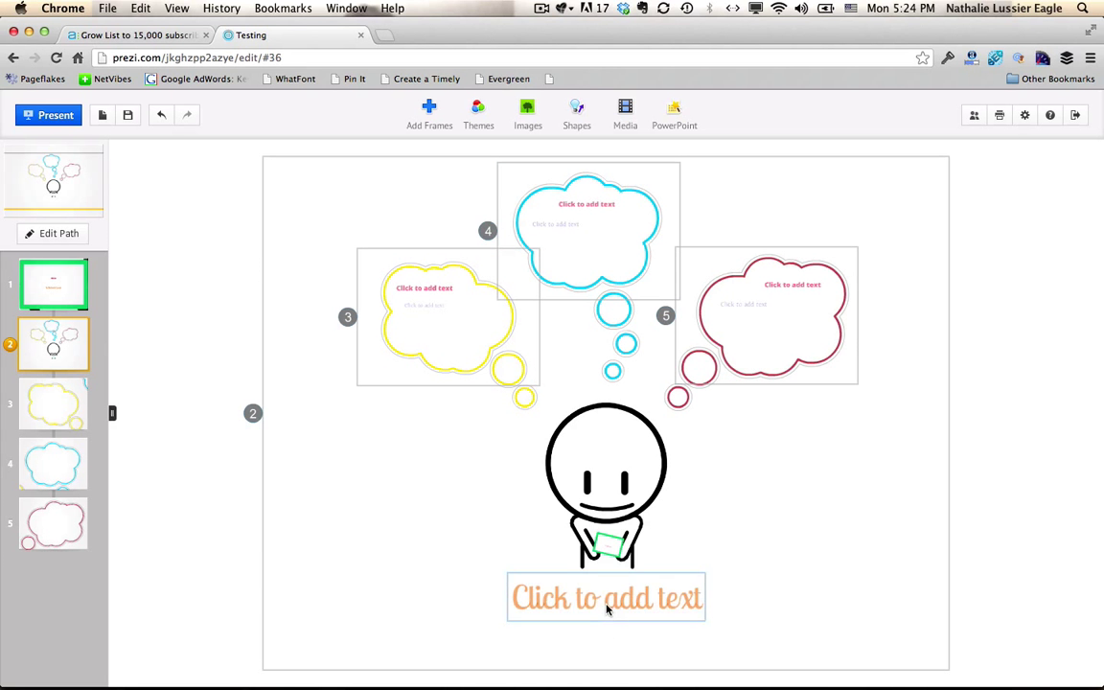
left_click(605, 598)
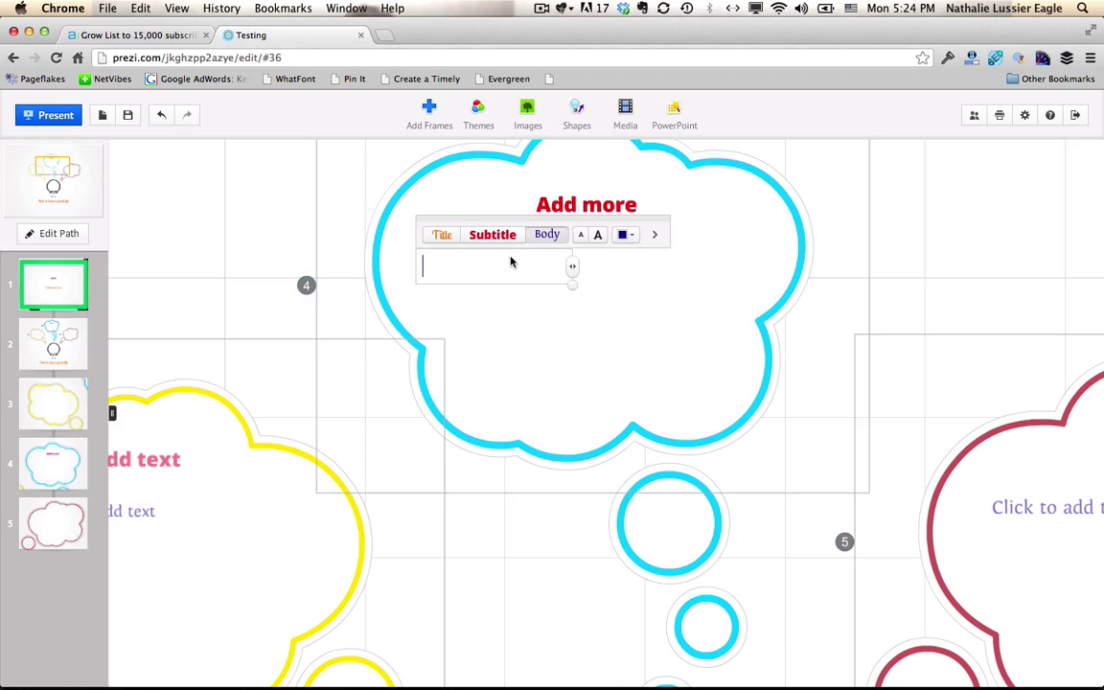
type("Tes")
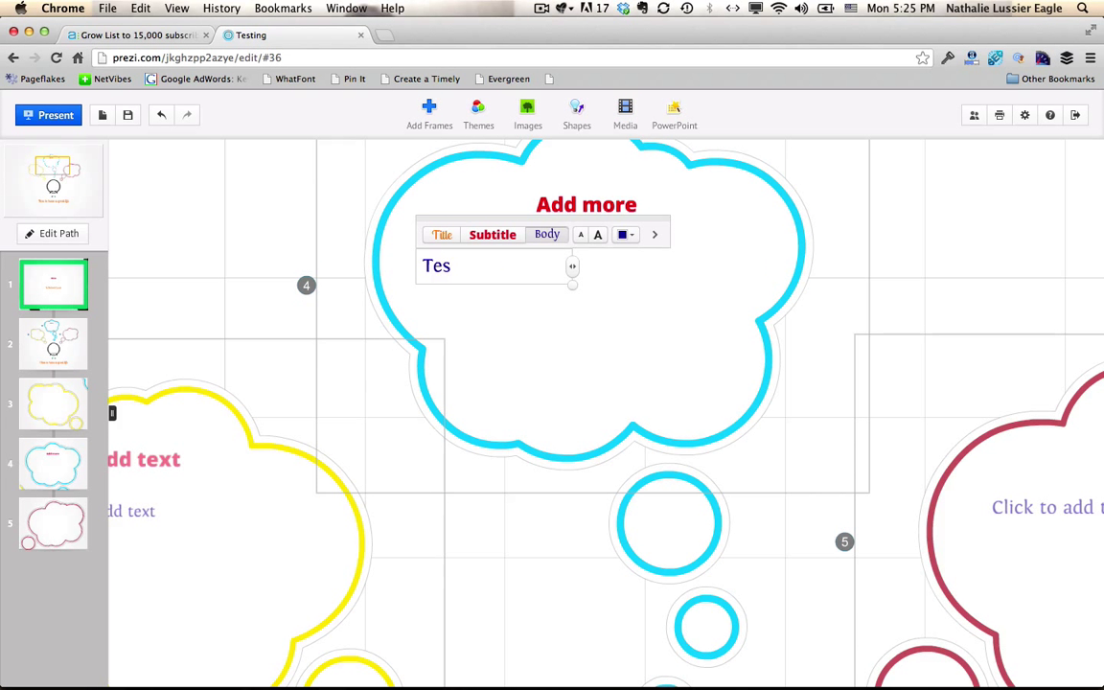
left_click(886, 272)
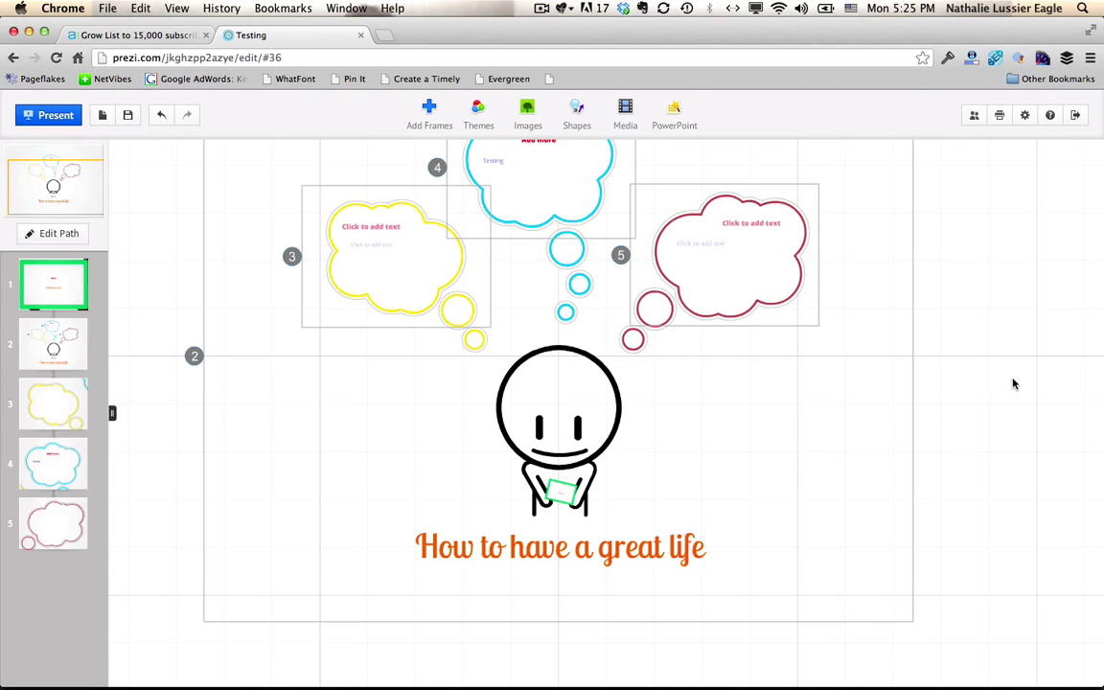
mouse_move(723, 341)
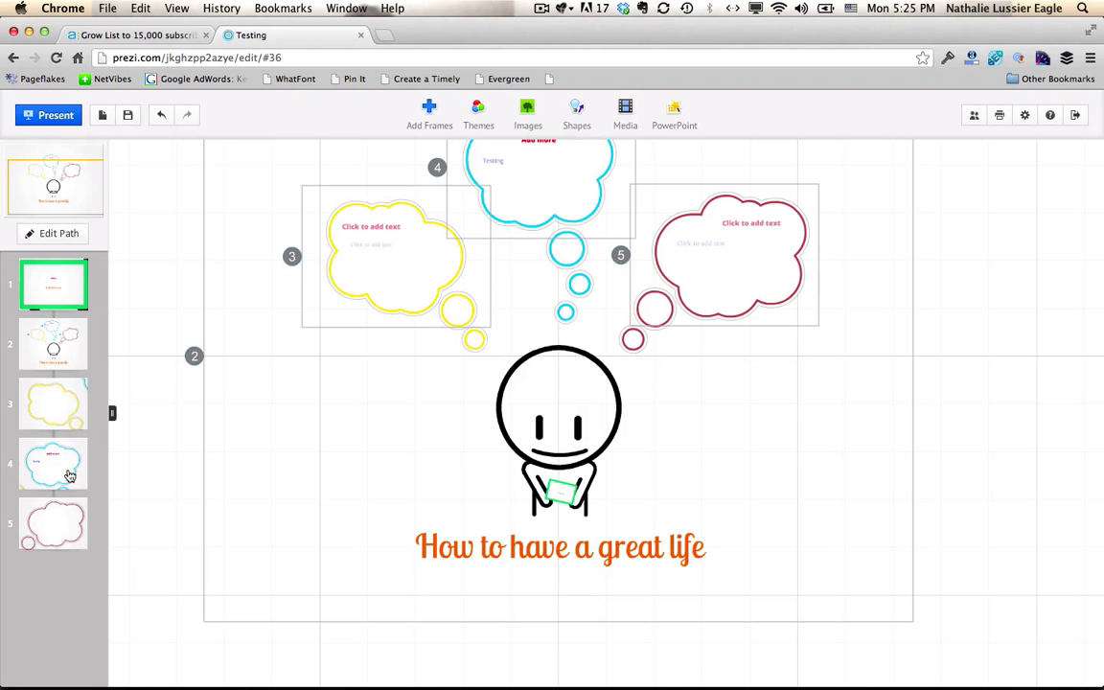
mouse_move(65, 535)
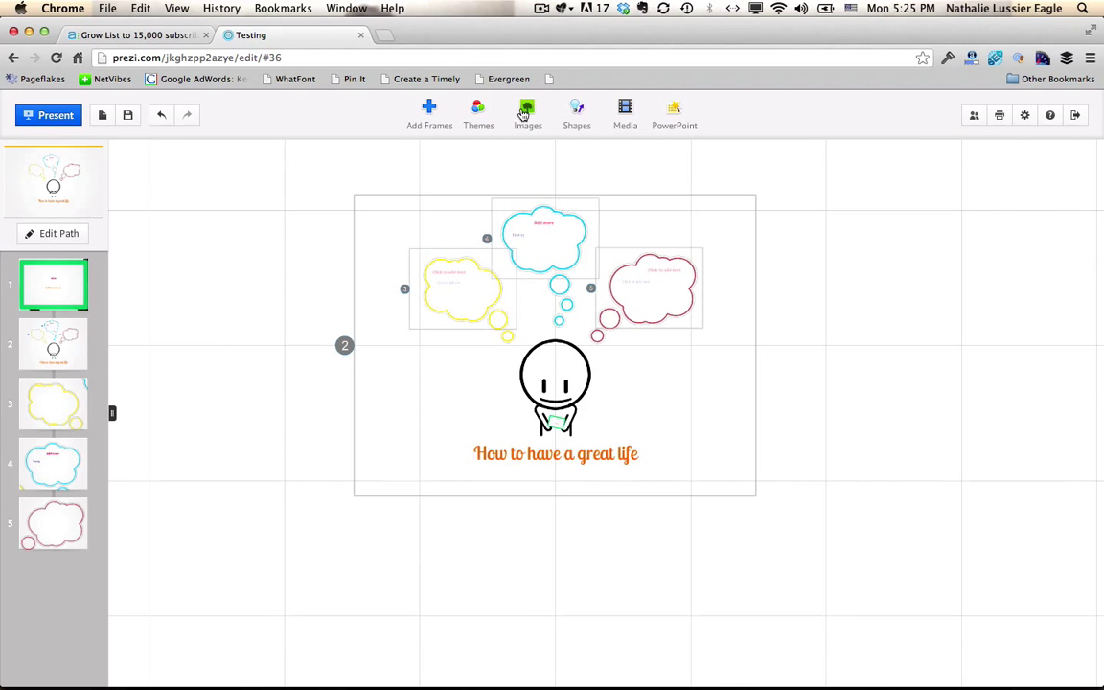
- Draw a curved arrow pointing toward the red thought bubble and colour it orange
left_click(528, 113)
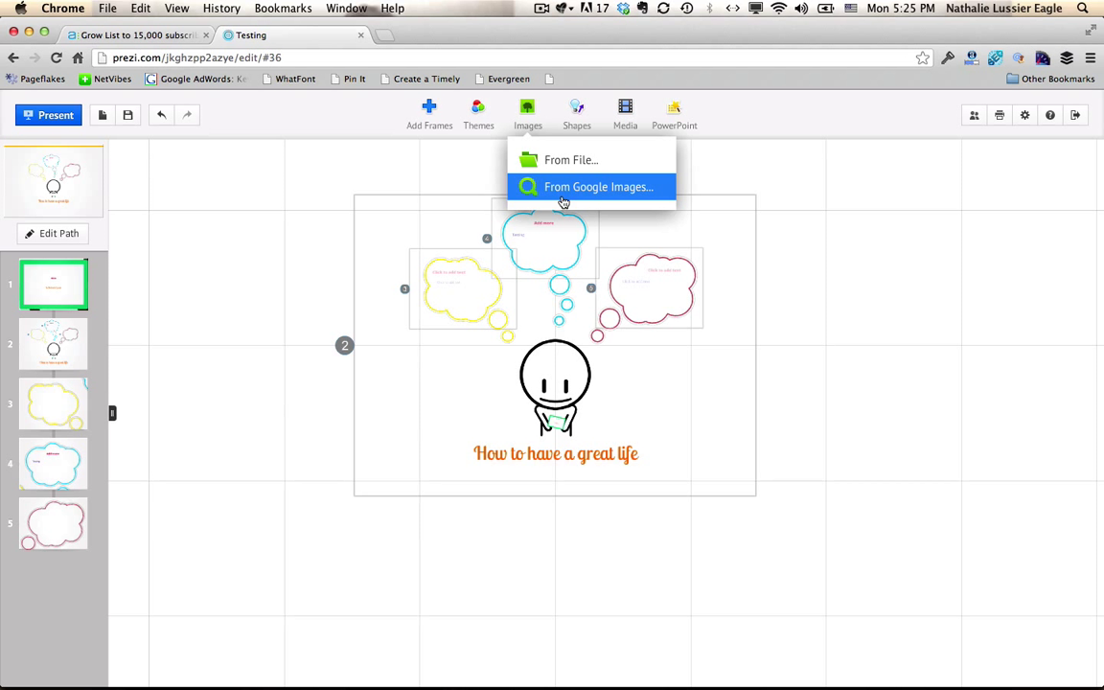
left_click(575, 113)
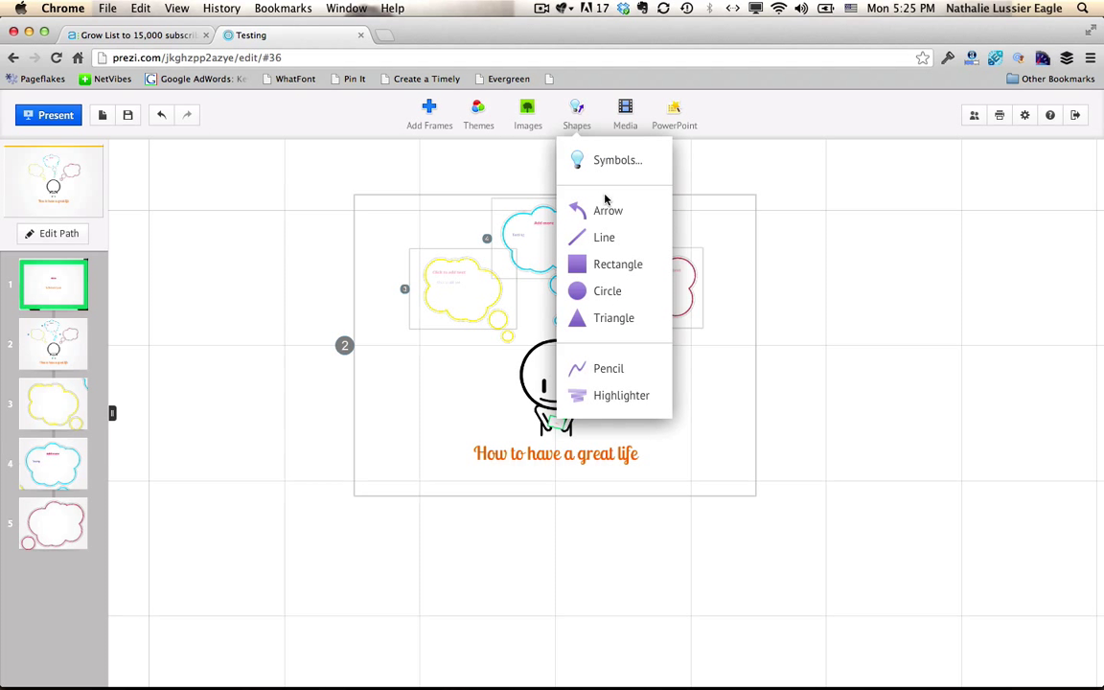
left_click(607, 209)
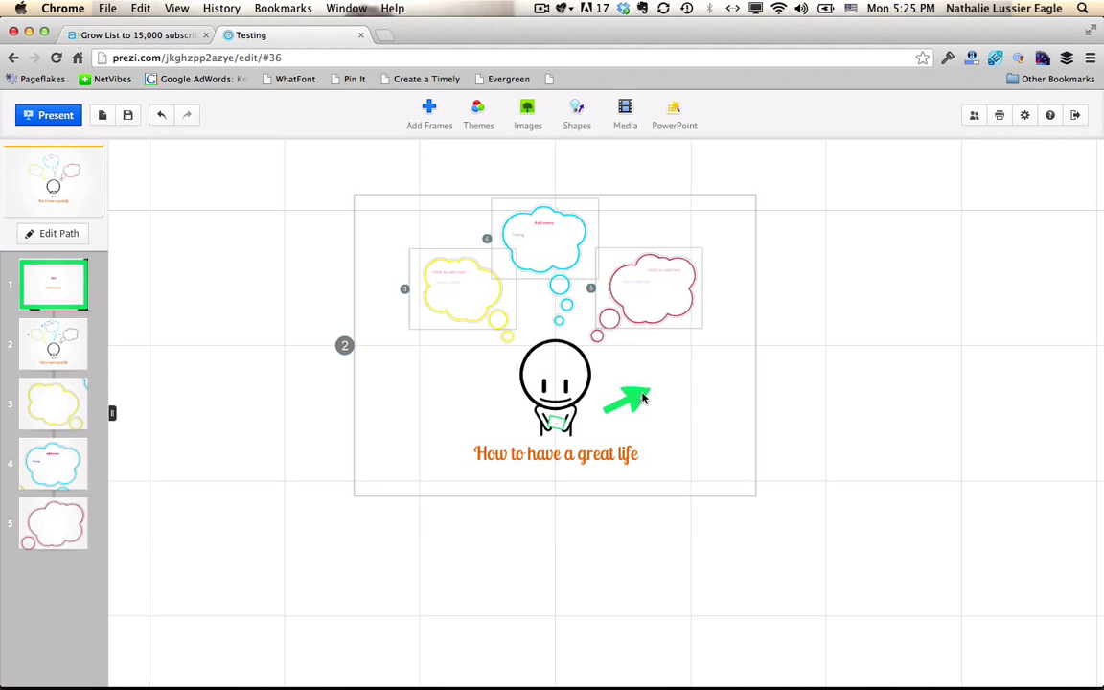
left_click(629, 397)
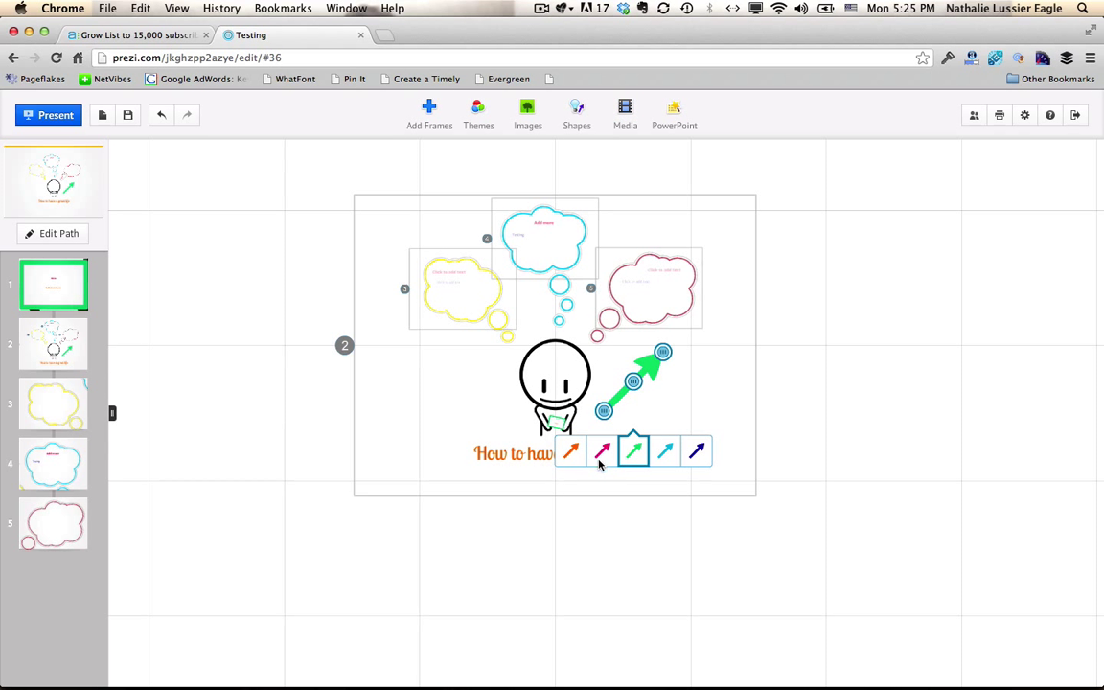
left_click(602, 451)
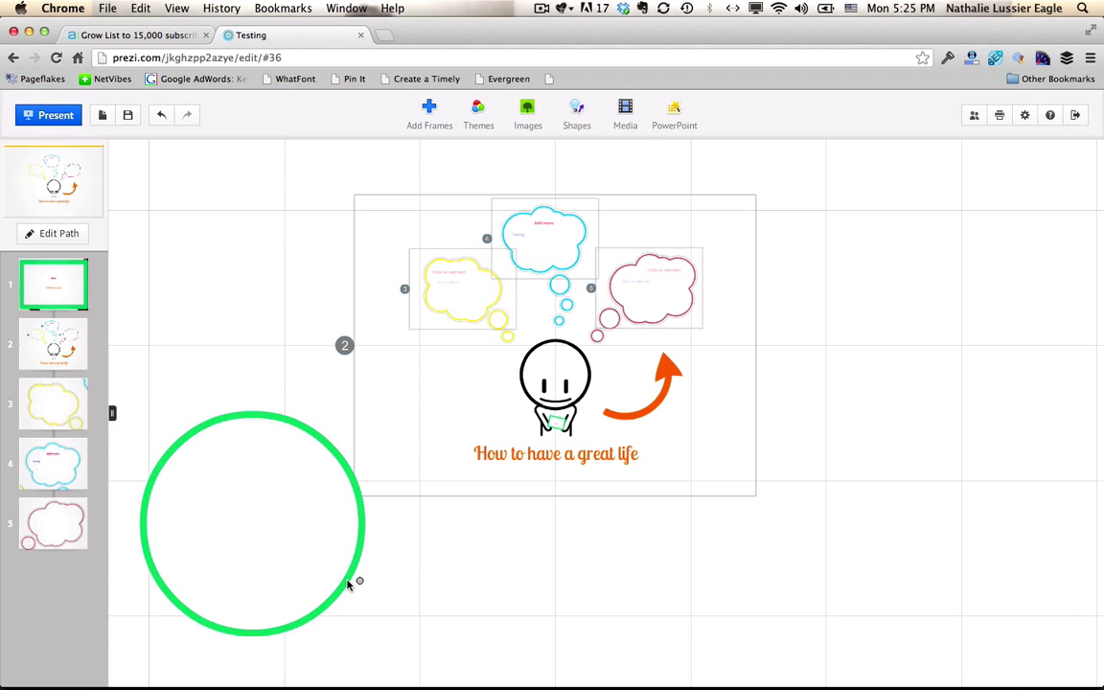
- Draw a large green circle below-left on the canvas
left_click(253, 521)
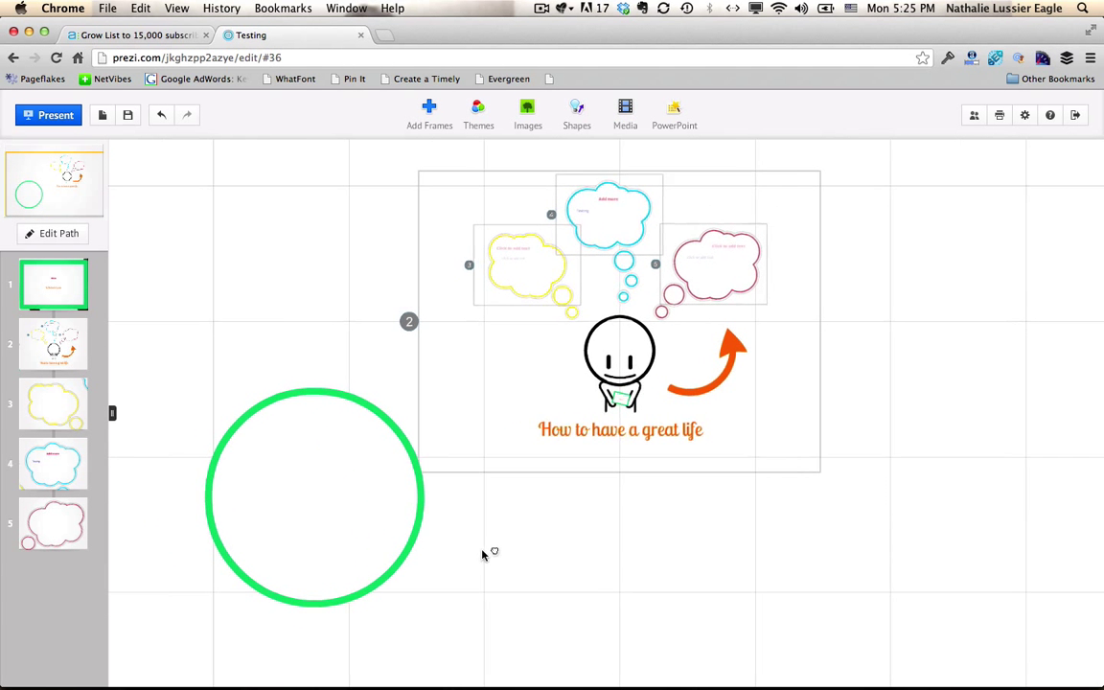
- Add the word 'Text' inside the green circle
left_click(318, 495)
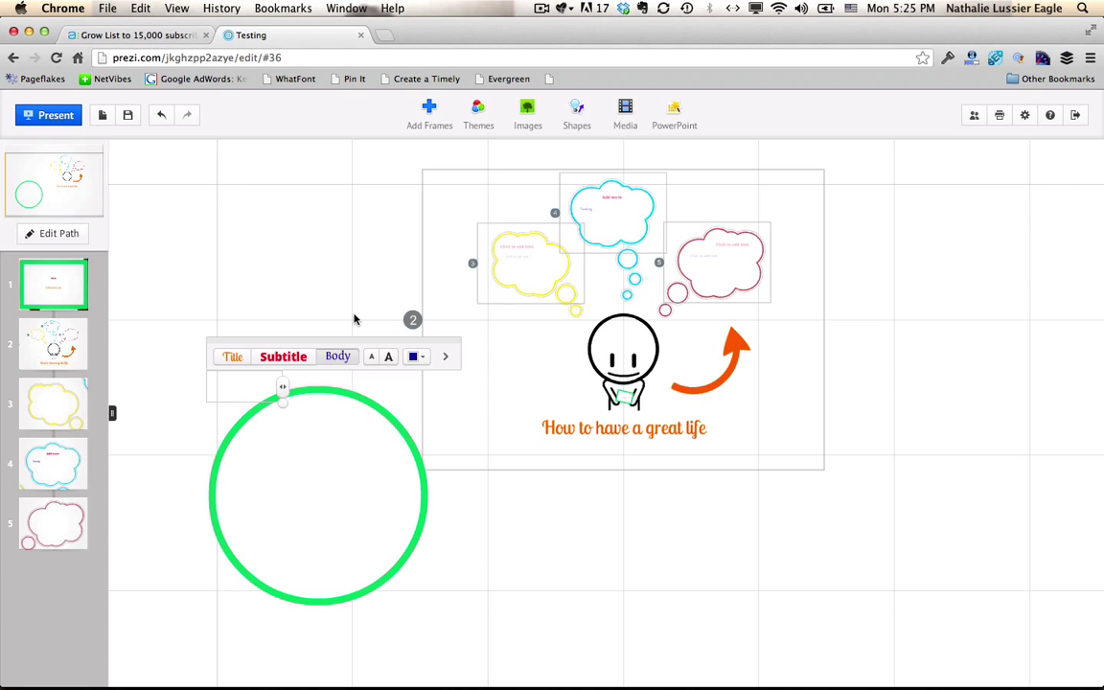
type("Text")
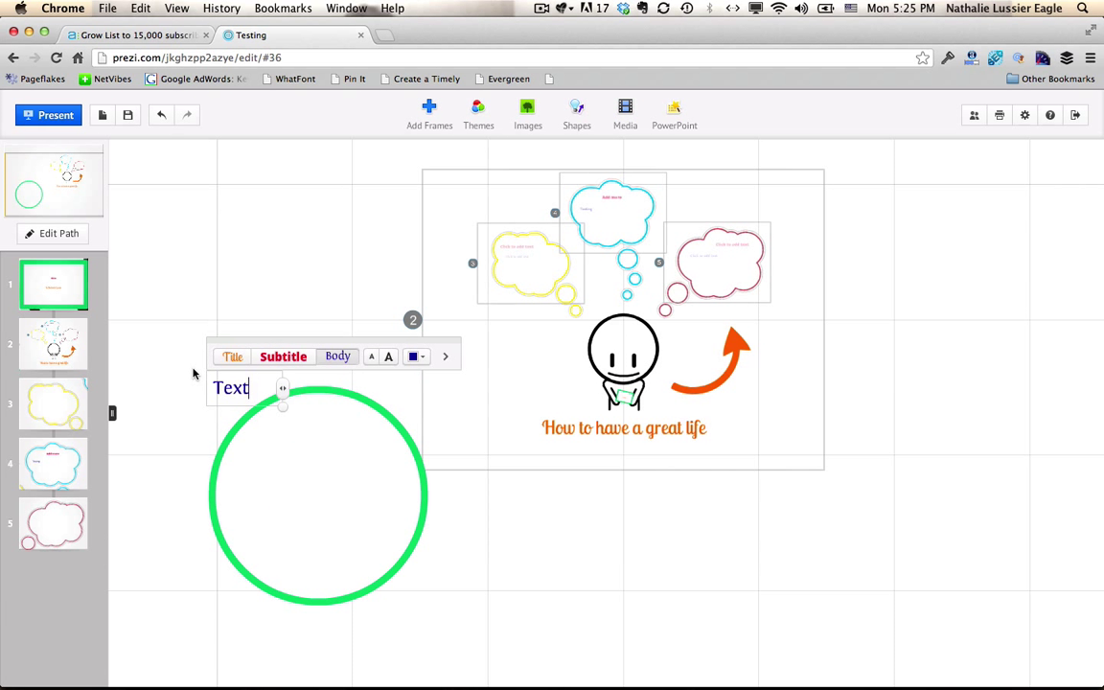
left_click(514, 583)
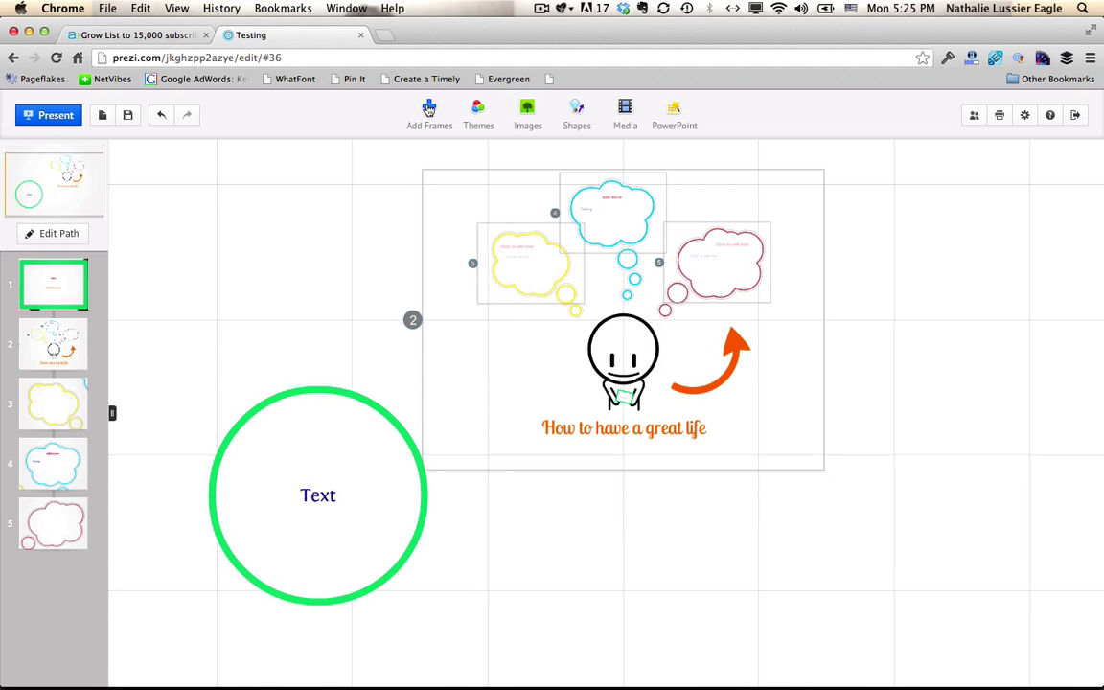
left_click(429, 115)
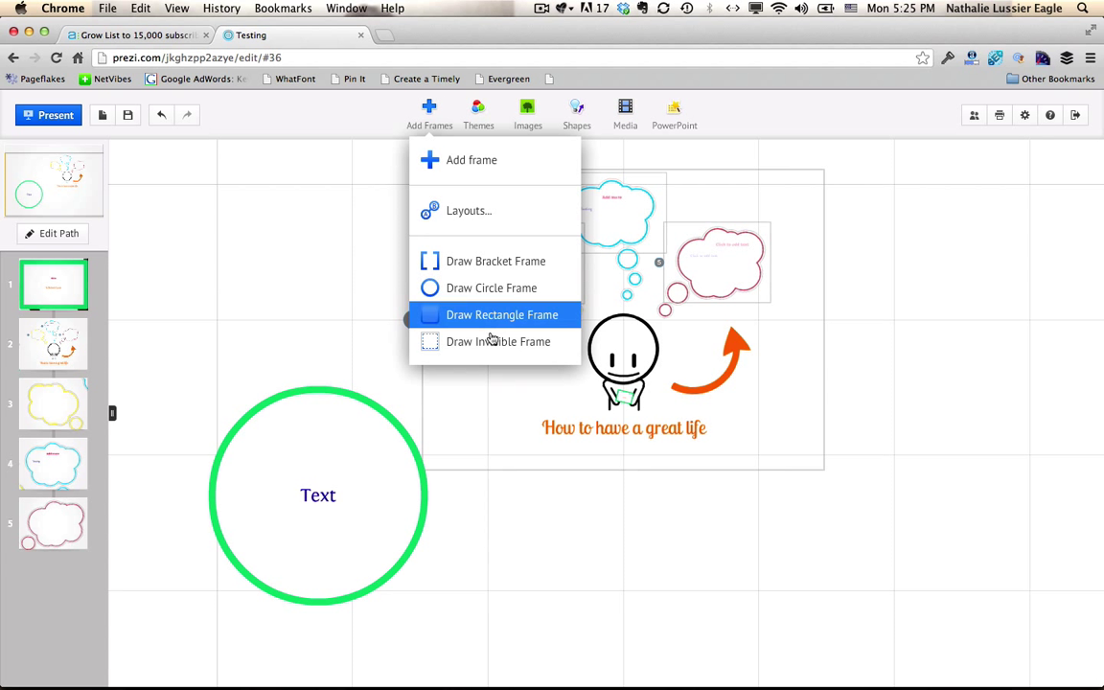
mouse_move(498, 341)
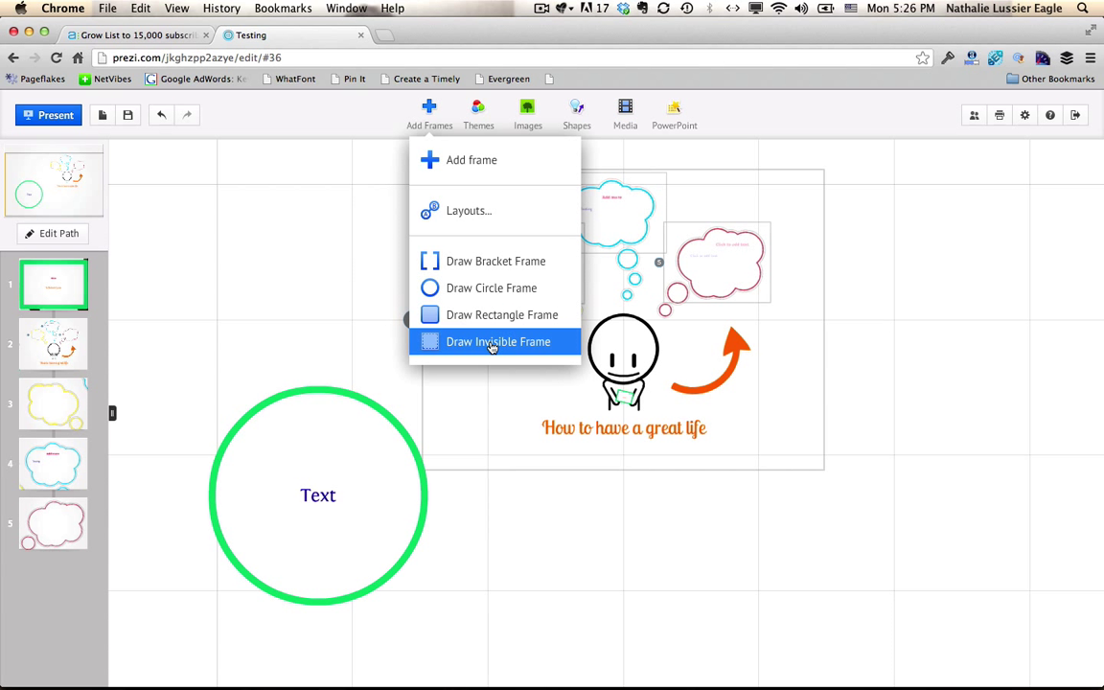
- Surround the green circle with an invisible frame, making it path step 6
left_click(498, 341)
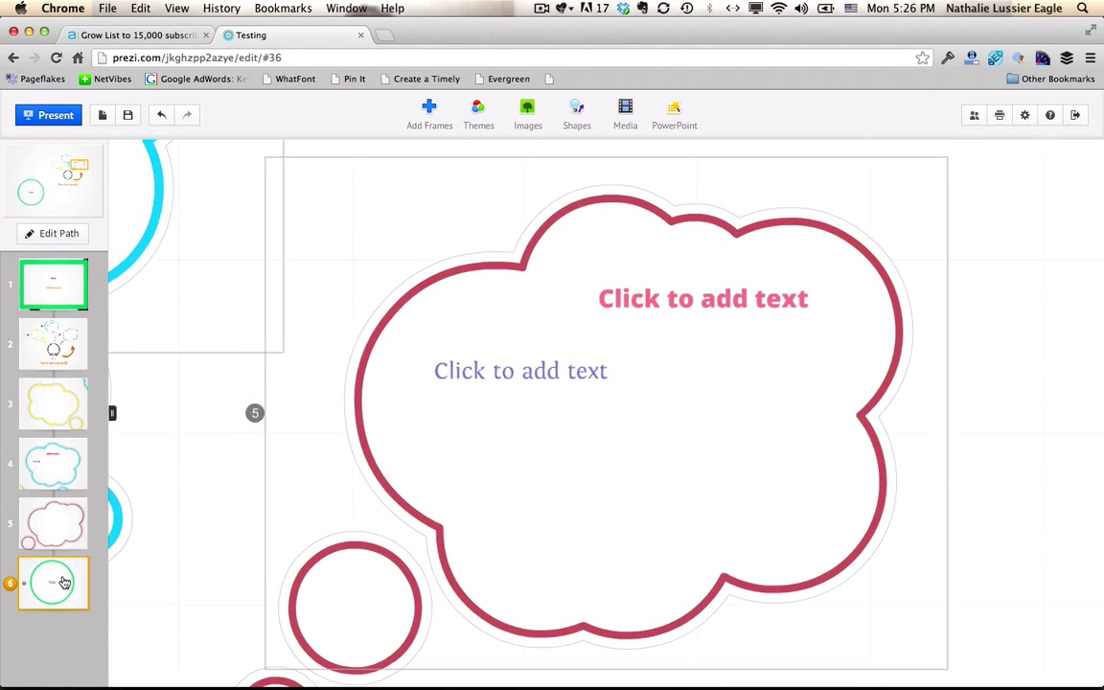
left_click(53, 583)
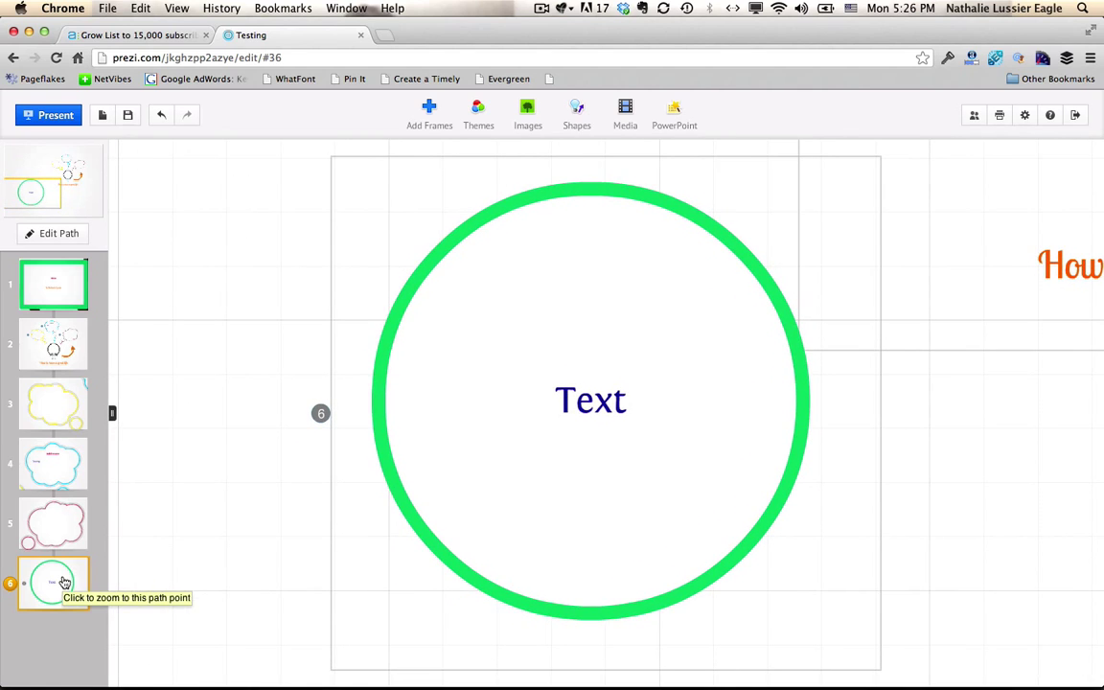
- Present the prezi fullscreen and advance past the title step
left_click(48, 115)
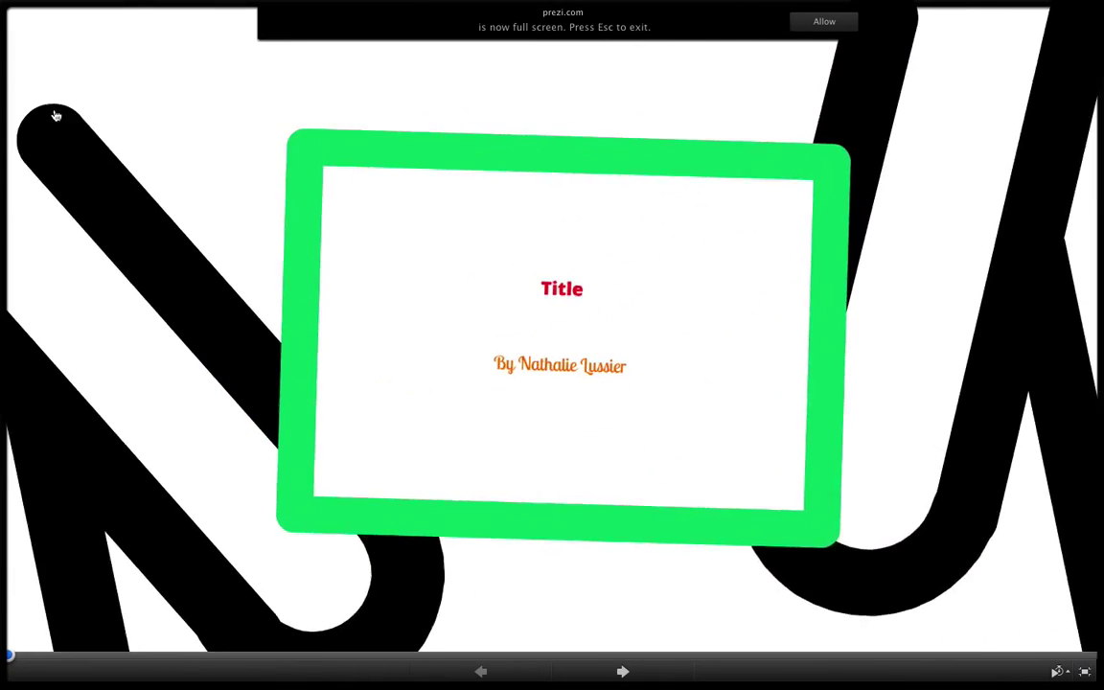
left_click(621, 671)
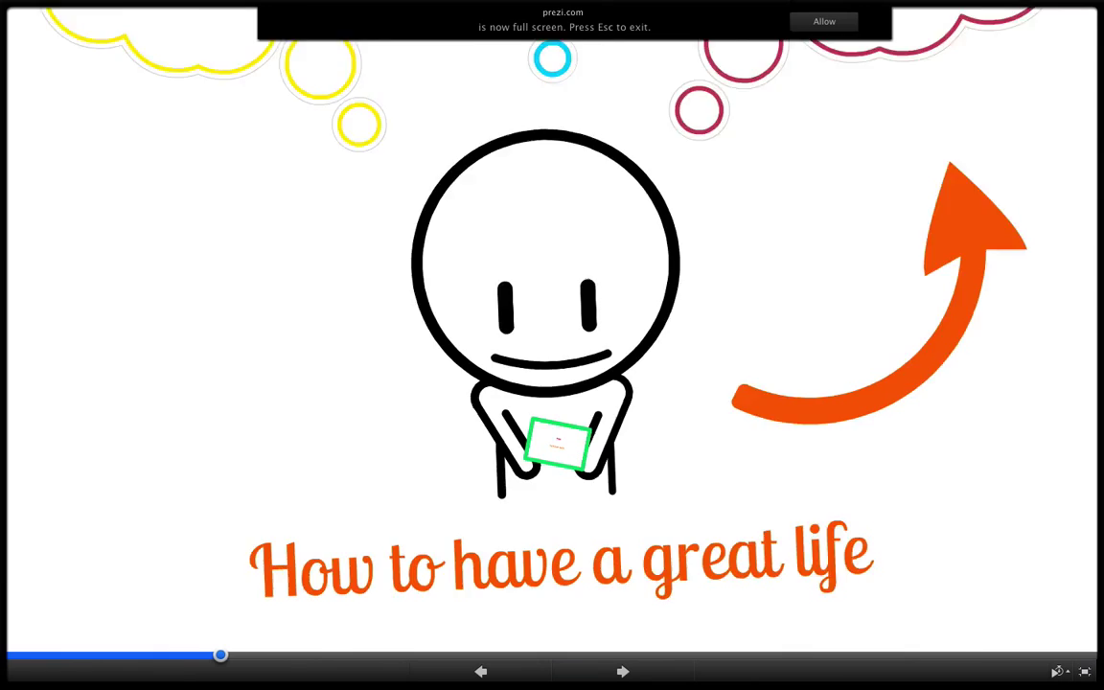